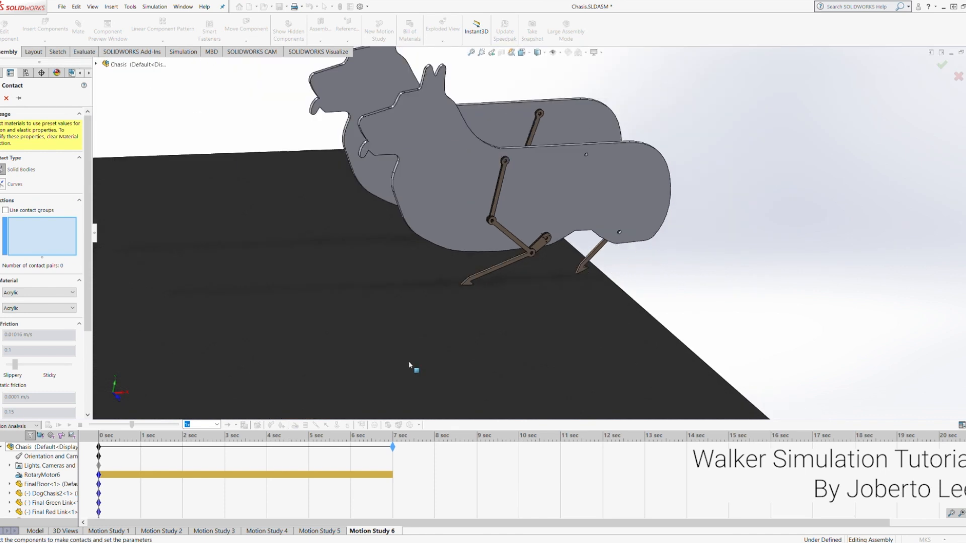
Define solid body contact between the dog walker assembly and the floor plate.
click(6, 210)
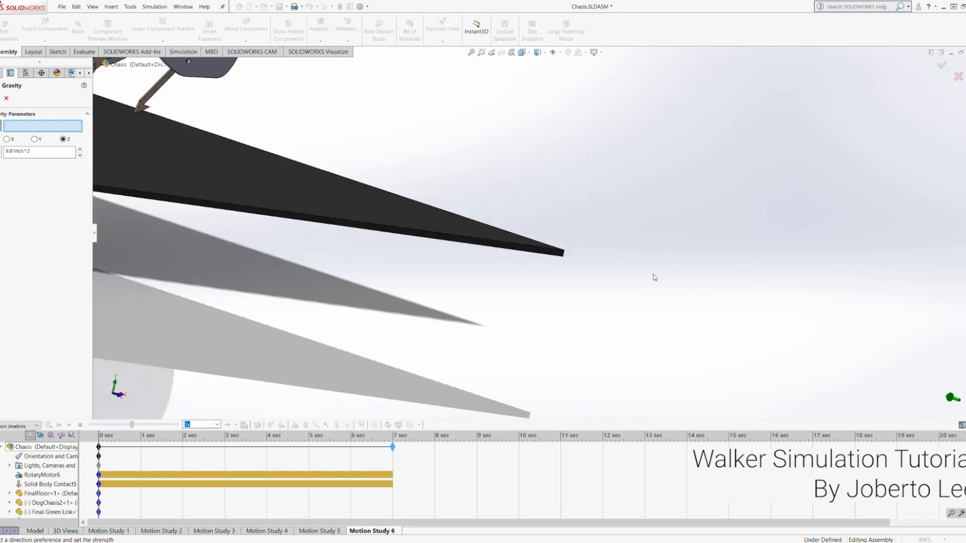
Add gravity to the motion study using a FinalFloor plate edge as its direction.
click(565, 209)
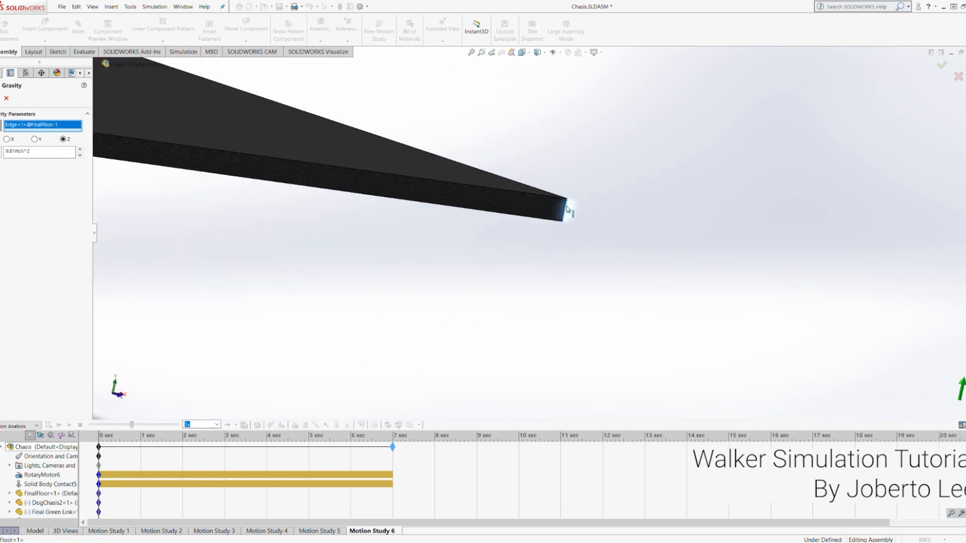
click(563, 217)
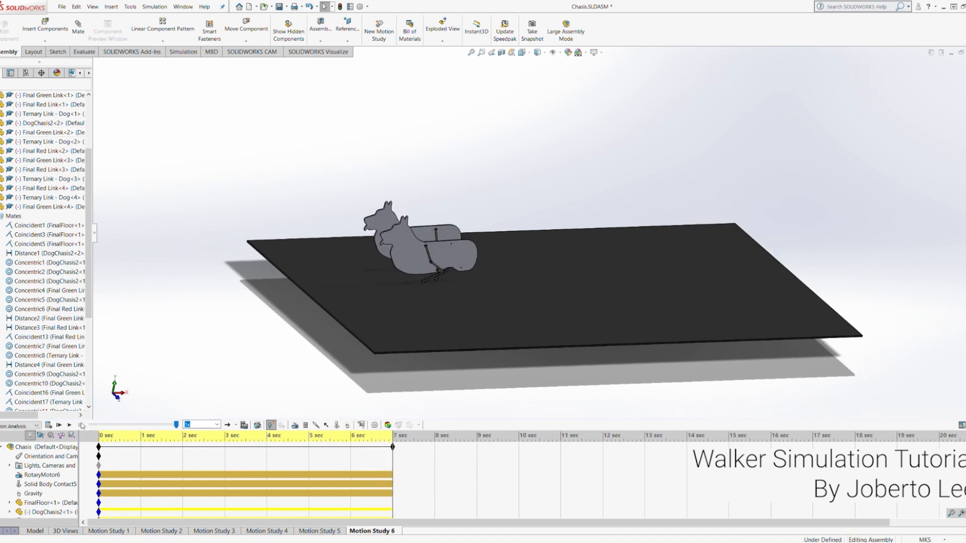
Compute the motion study and play the walker crossing the floor plate.
click(57, 425)
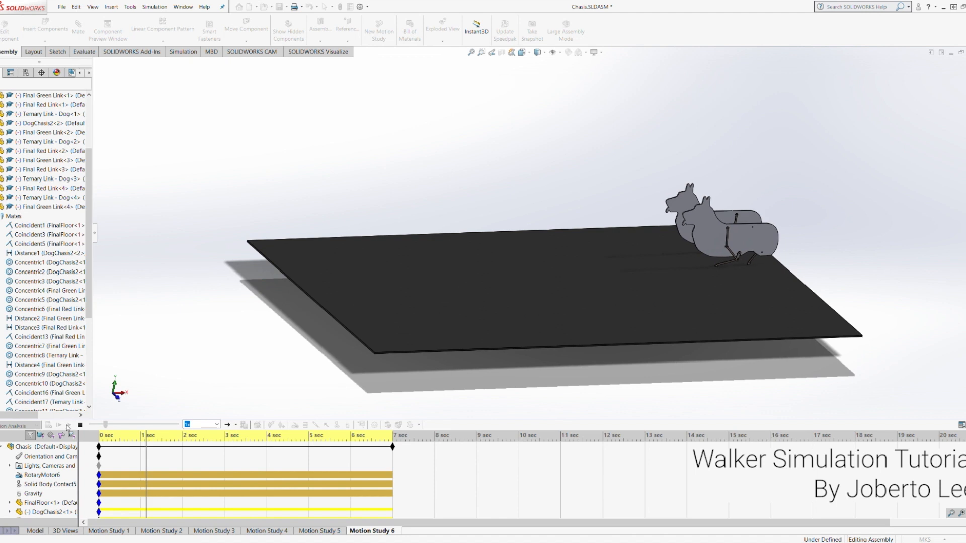